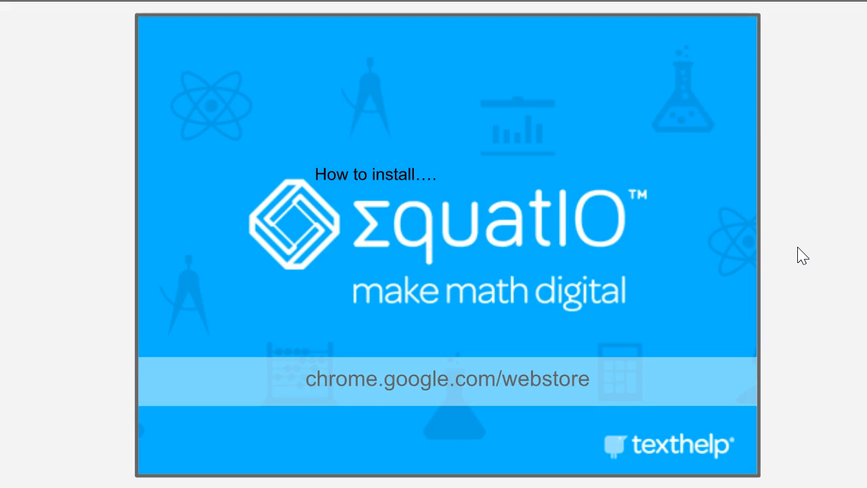
pyautogui.moveTo(302, 395)
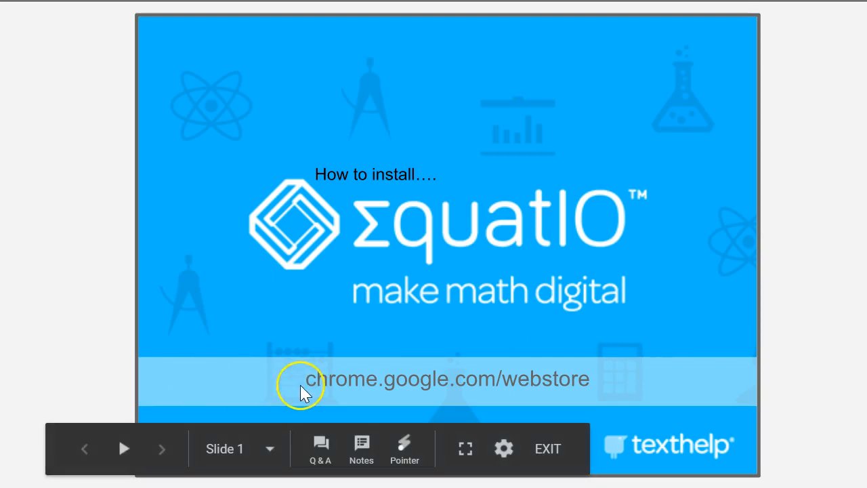
pyautogui.moveTo(409, 400)
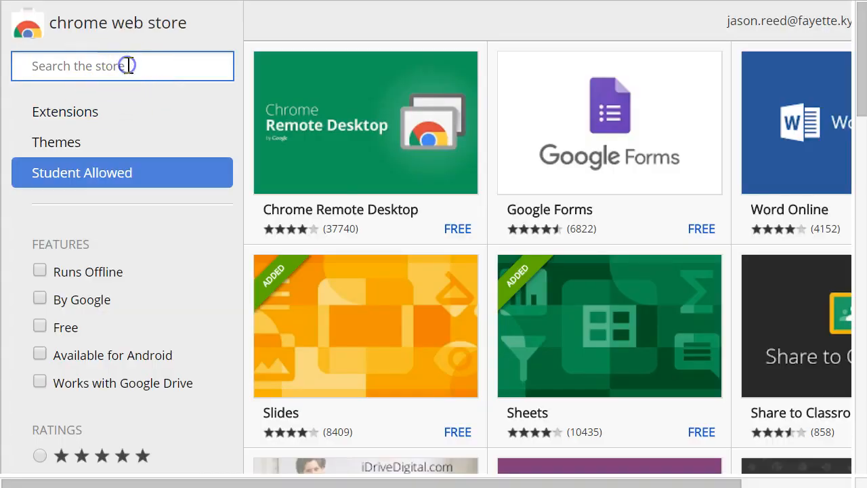
pyautogui.write('equatio')
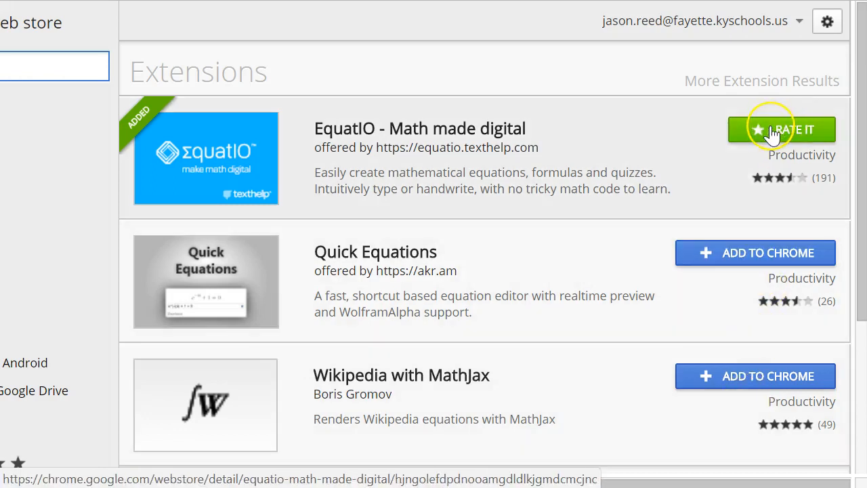
pyautogui.moveTo(481, 285)
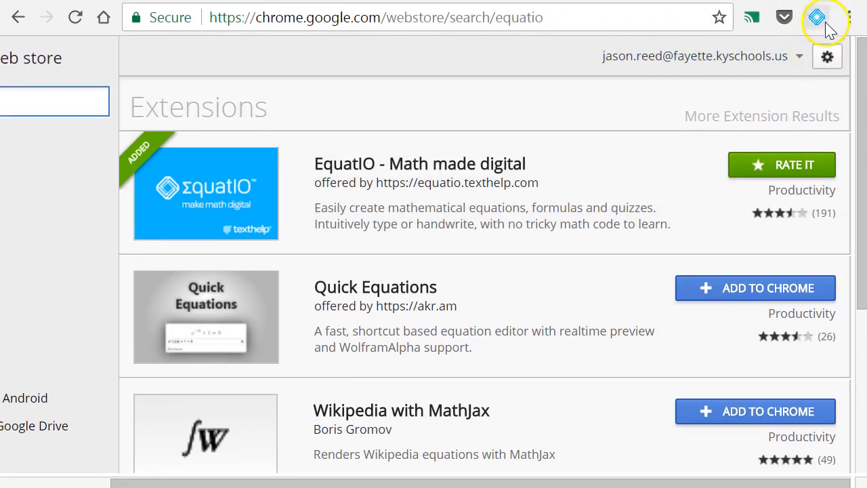
pyautogui.moveTo(817, 19)
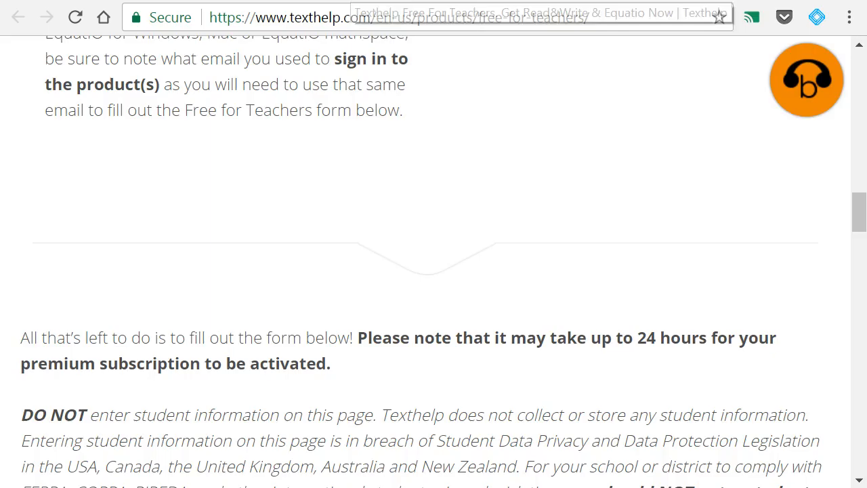
pyautogui.scroll(3)
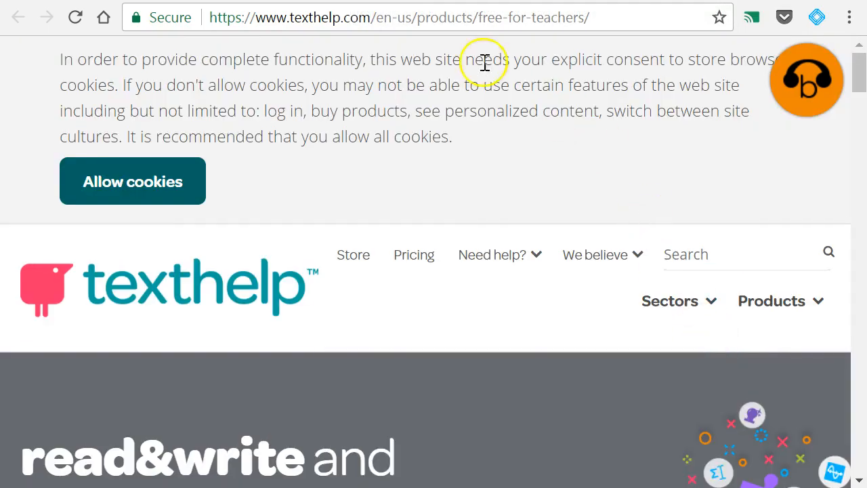
pyautogui.moveTo(584, 166)
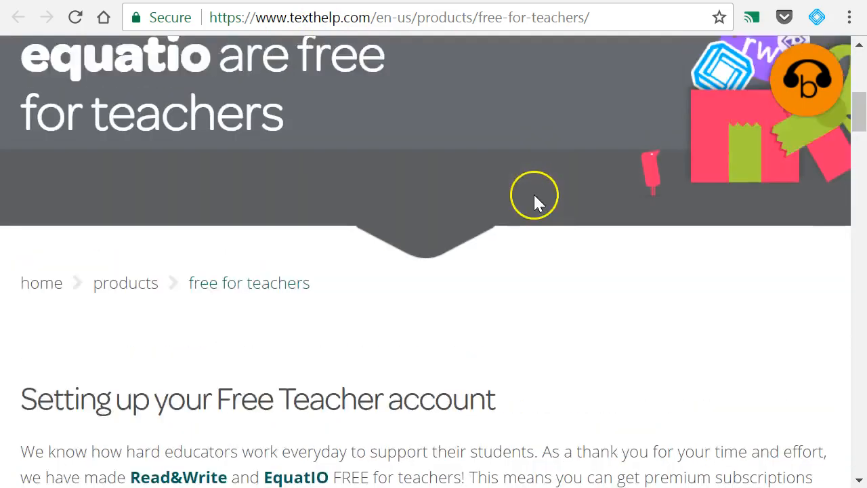
pyautogui.scroll(-3)
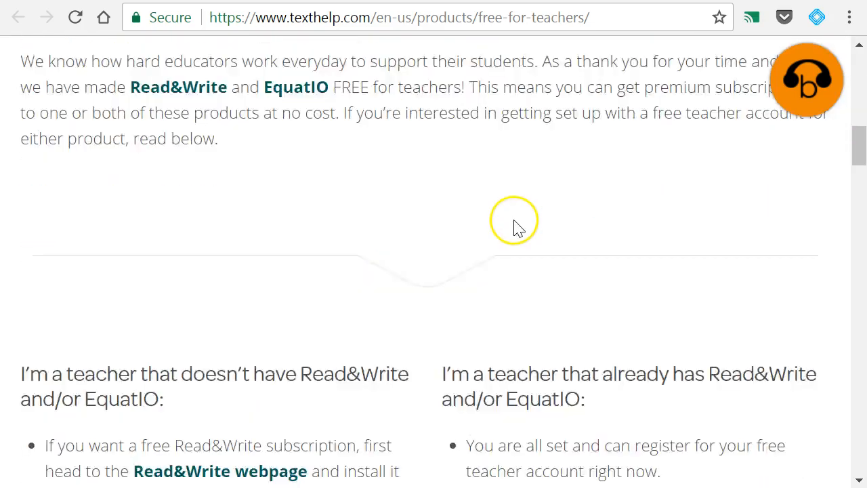
pyautogui.scroll(-3)
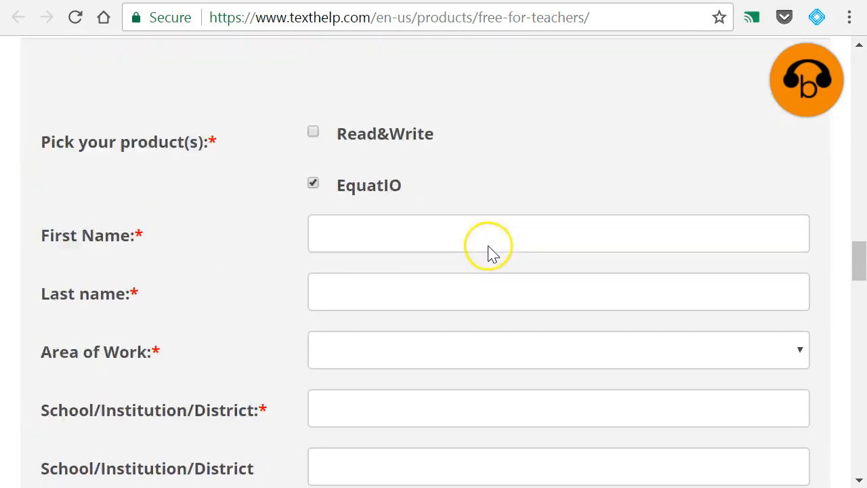
pyautogui.scroll(-3)
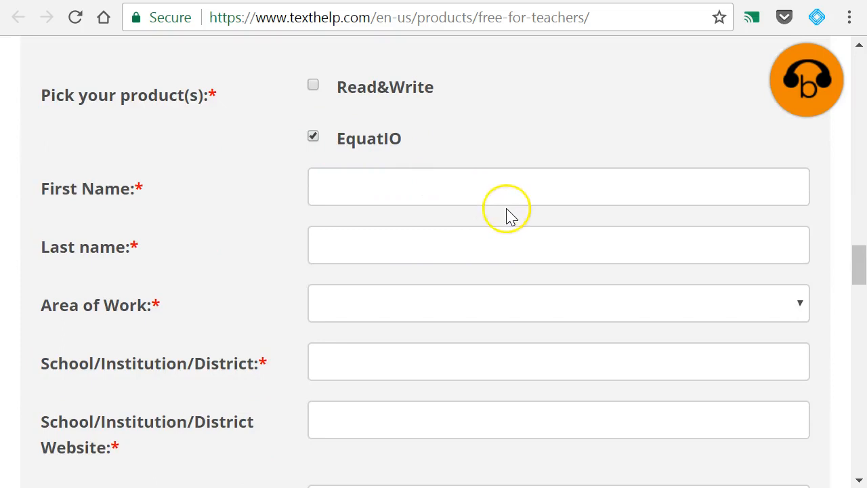
pyautogui.scroll(-3)
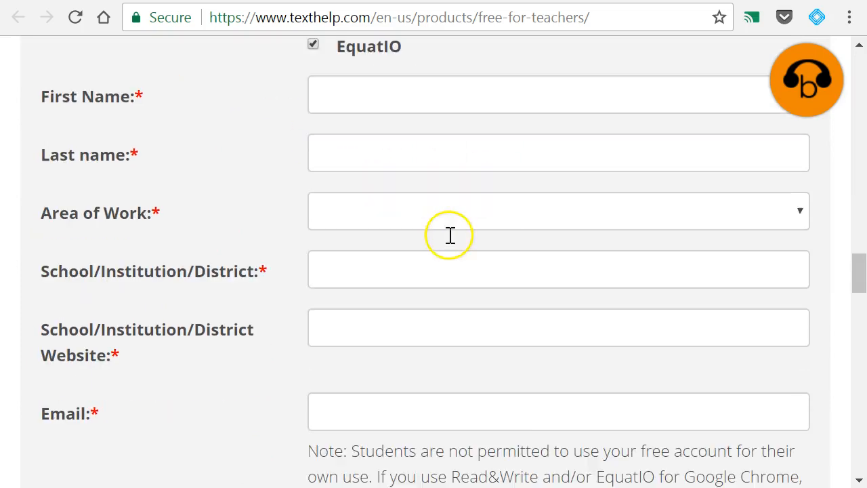
pyautogui.scroll(-3)
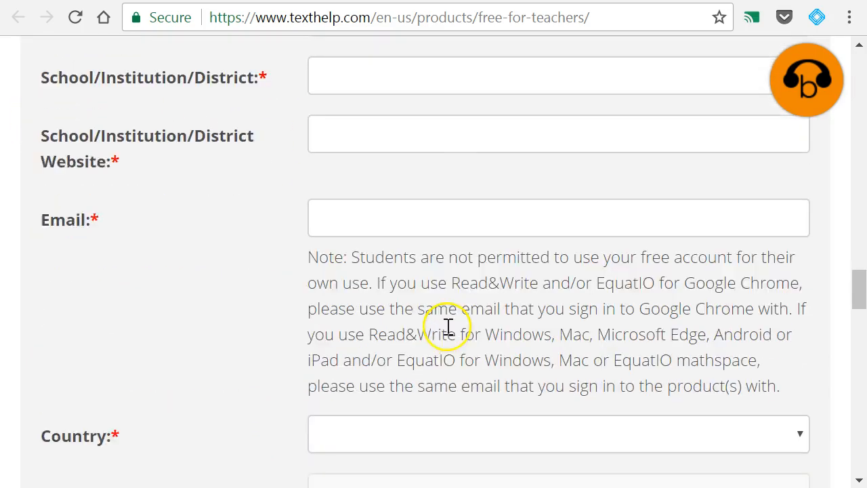
pyautogui.scroll(-3)
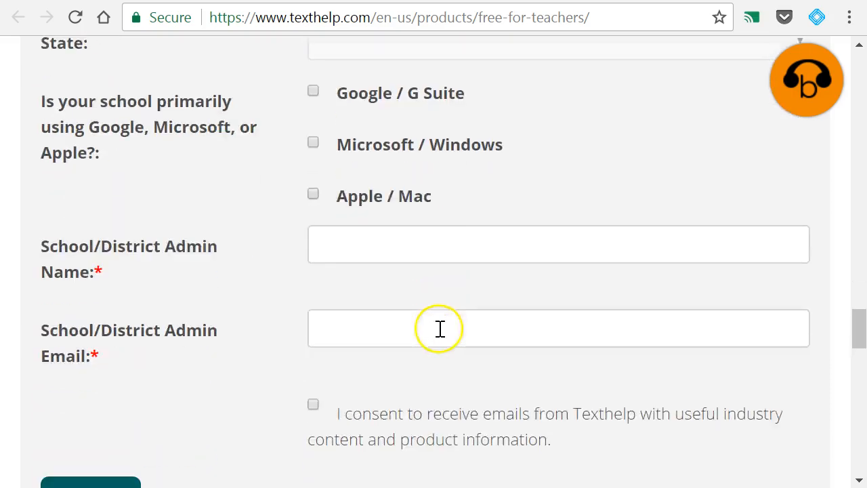
pyautogui.scroll(-3)
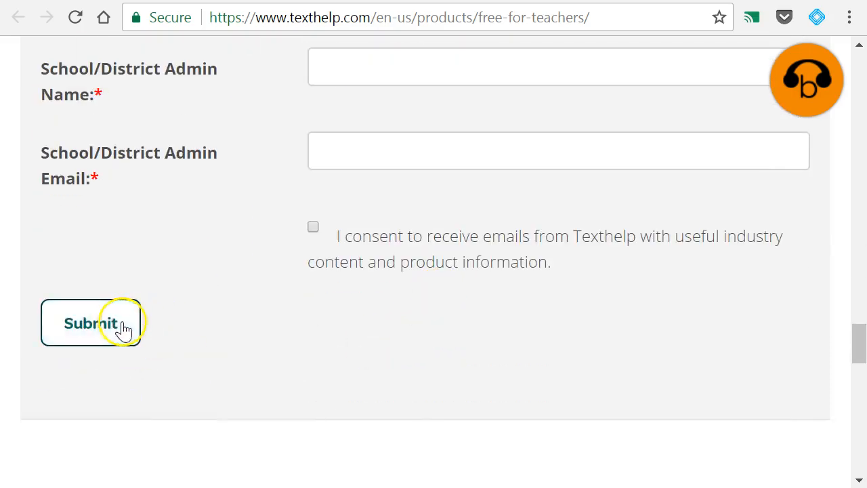